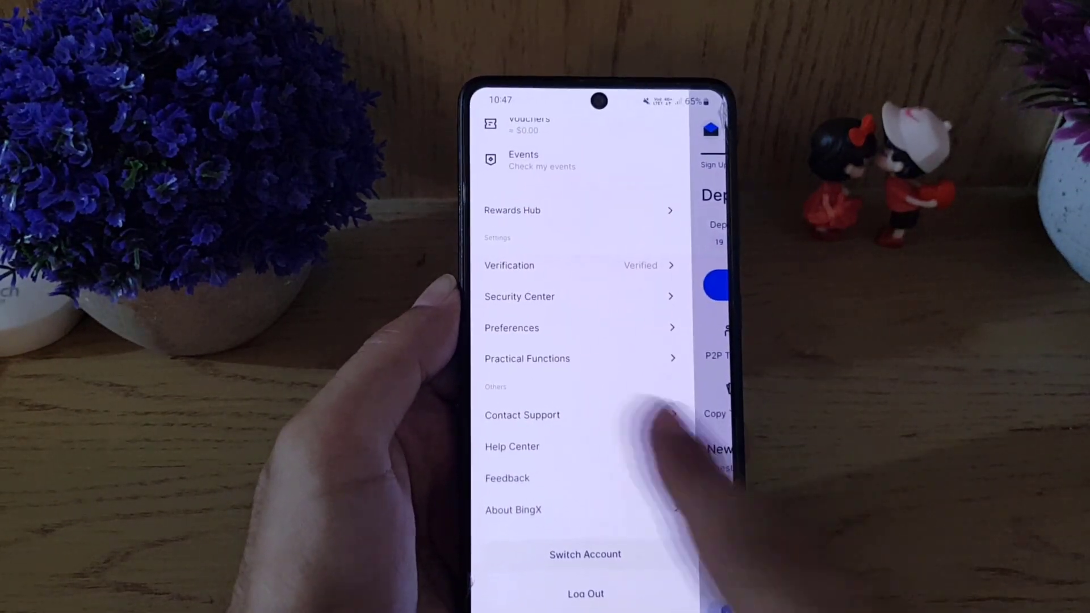
# Step: Open the Security Center from the Settings side menu
pyautogui.click(518, 297)
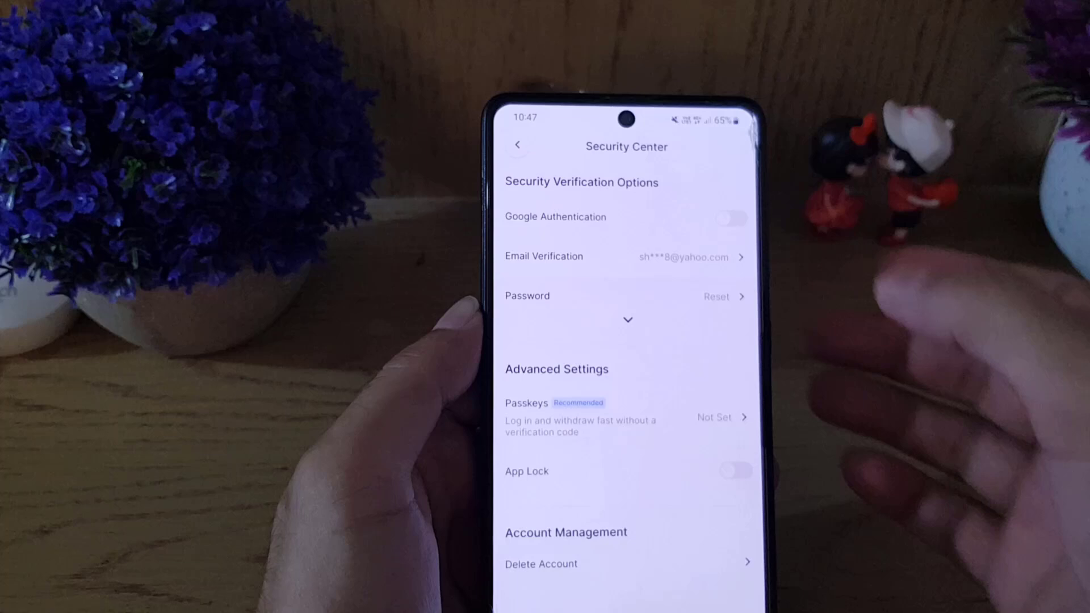
# Step: Start the Google Authentication link flow and copy the authenticator setup key
pyautogui.click(733, 220)
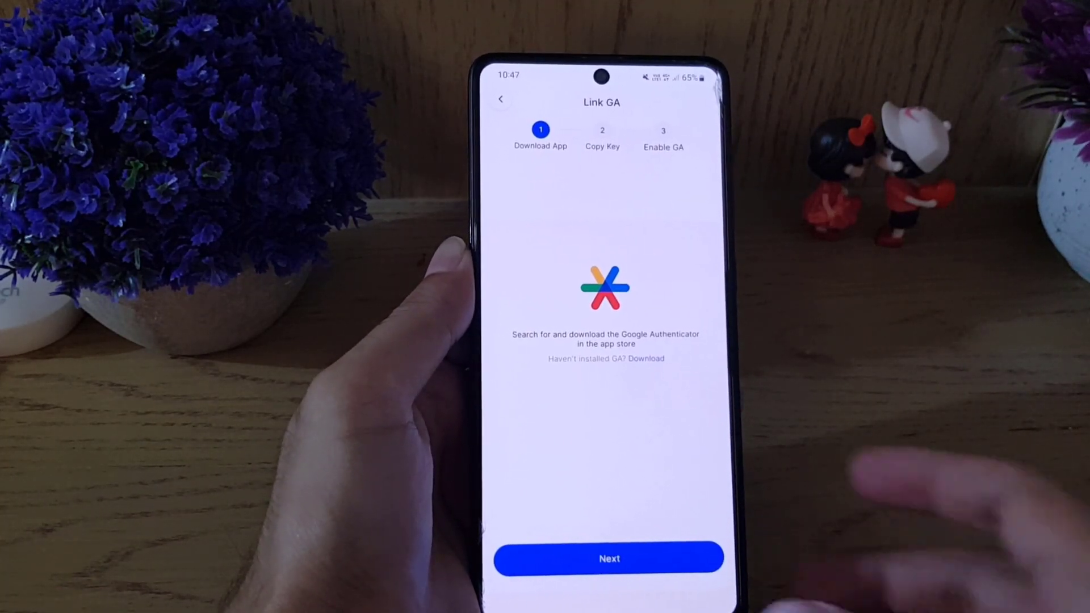
pyautogui.click(608, 557)
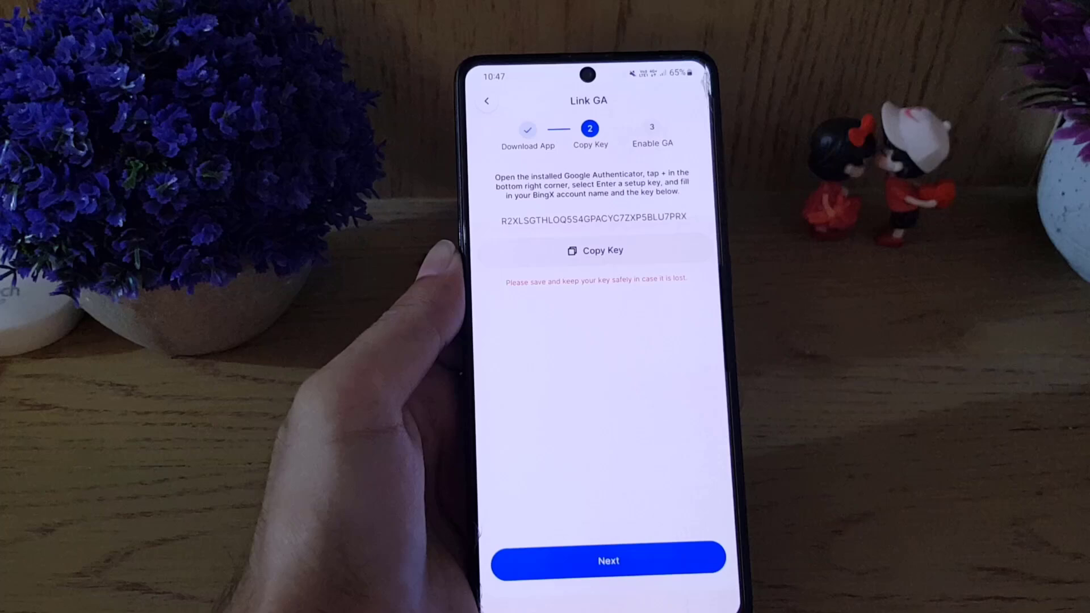
pyautogui.click(594, 251)
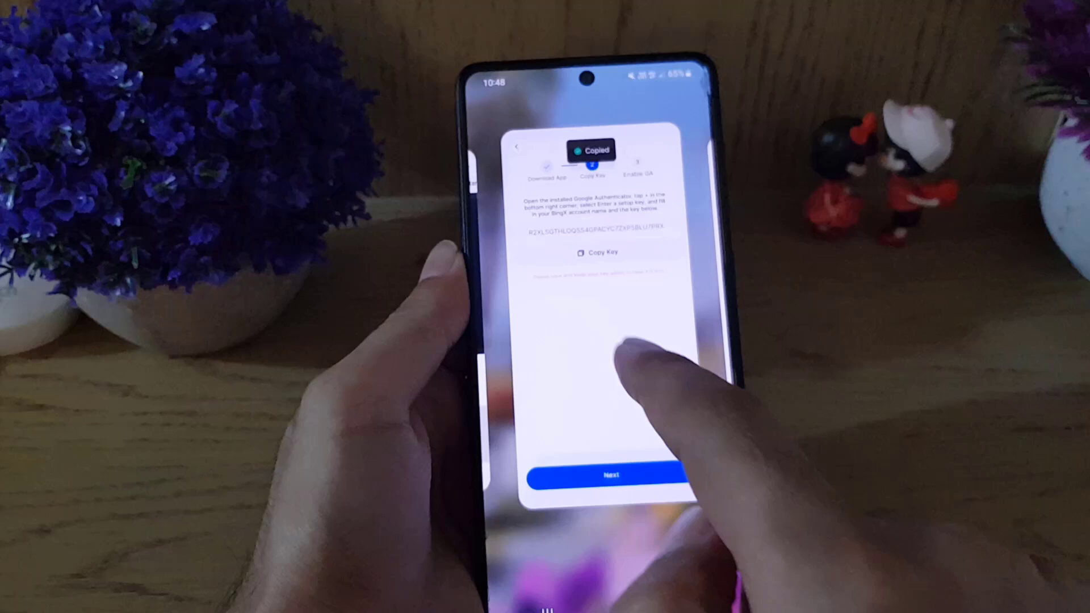
# Step: Enter the authenticator and email verification codes and link Google Authenticator
pyautogui.click(610, 474)
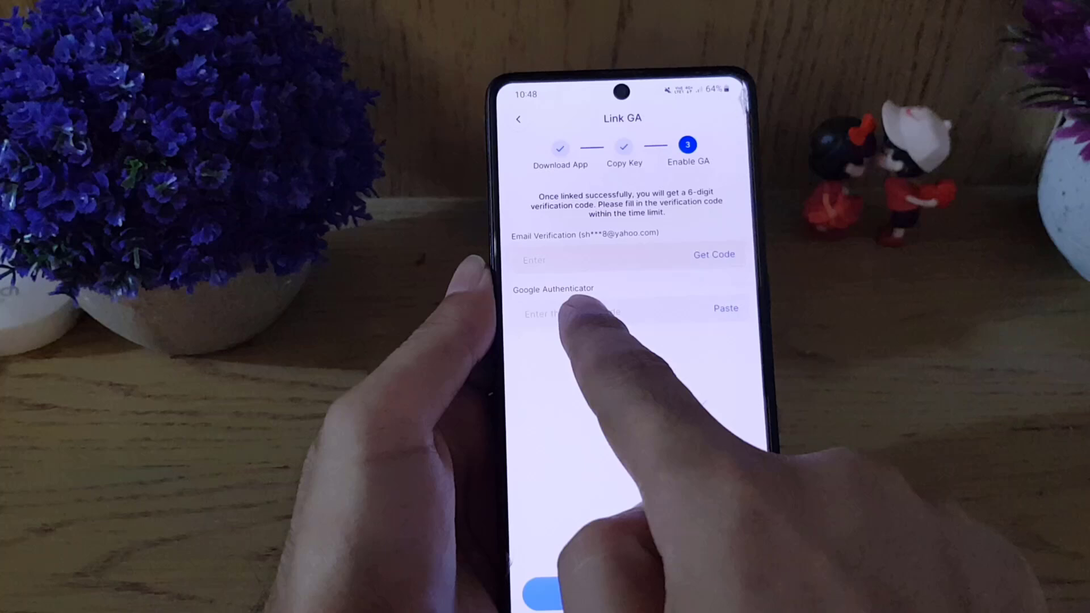
pyautogui.click(725, 308)
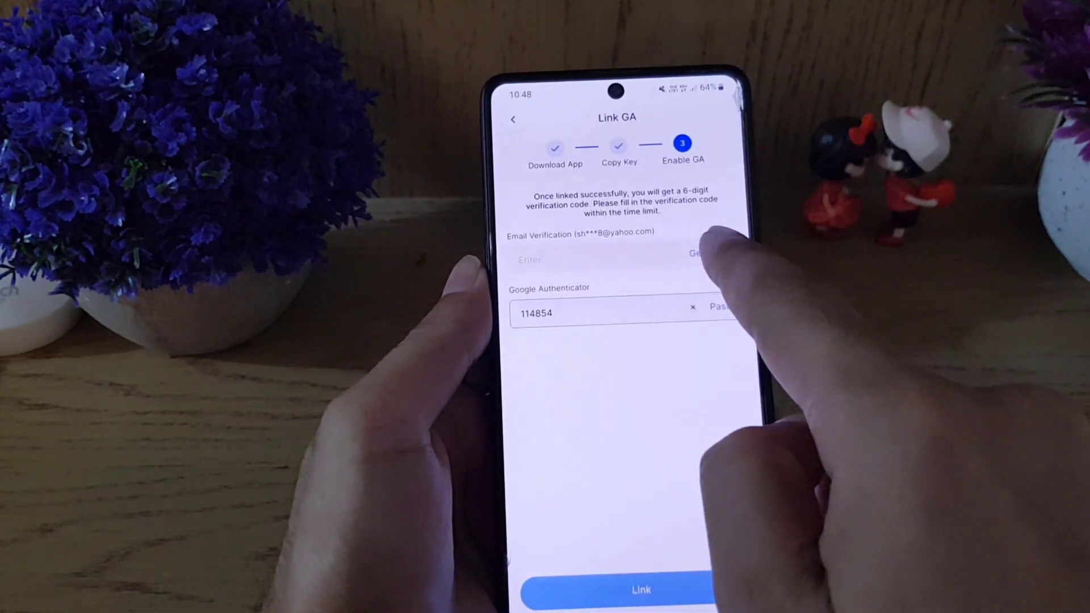
pyautogui.click(702, 253)
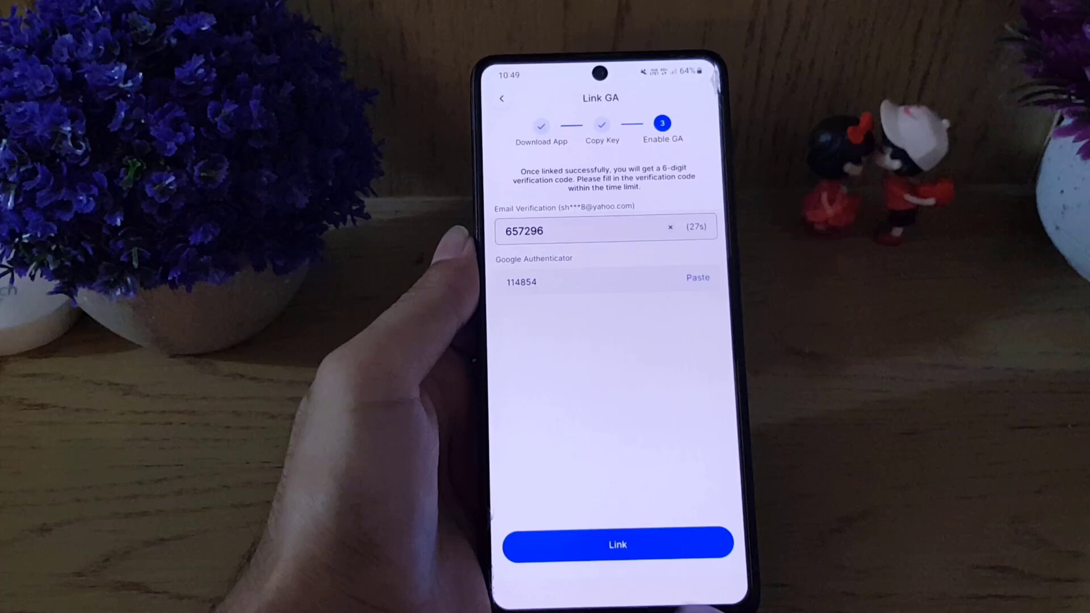
pyautogui.click(615, 544)
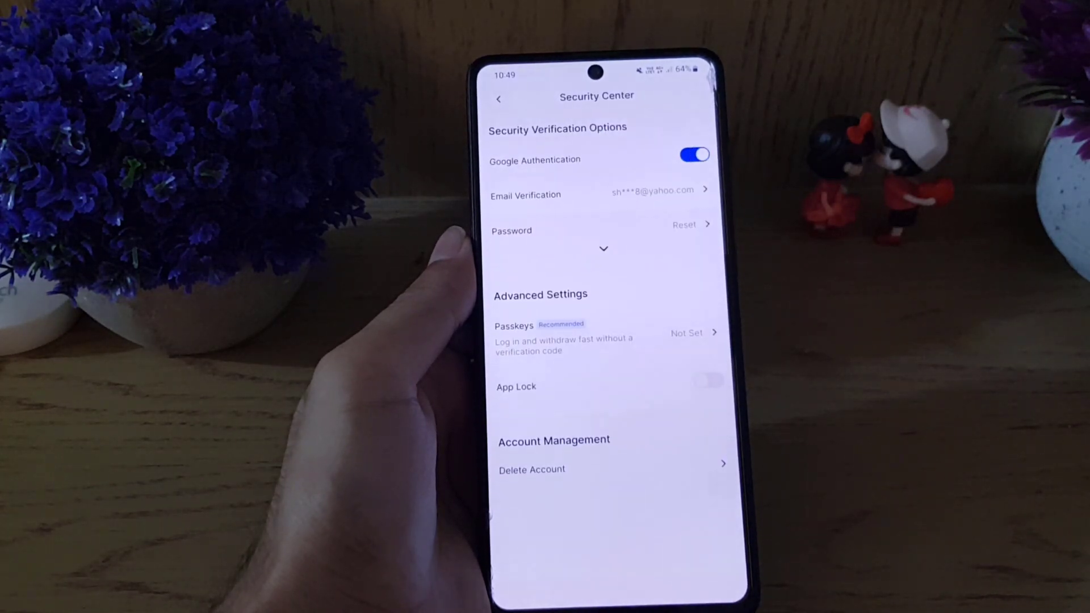